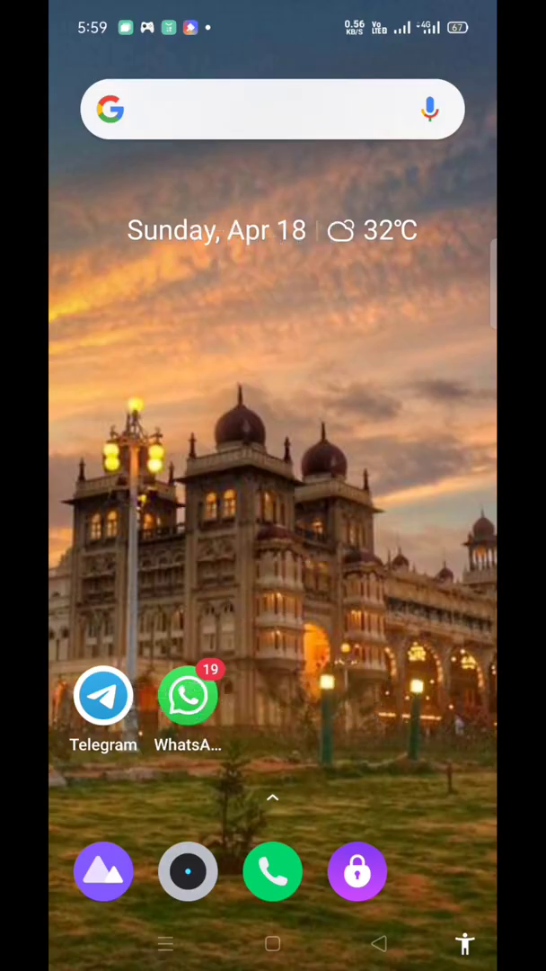
Launch the Compiler app from the app drawer to get an empty editor.
{"action": "scroll", "scroll_direction": "up", "scroll_amount": 3}
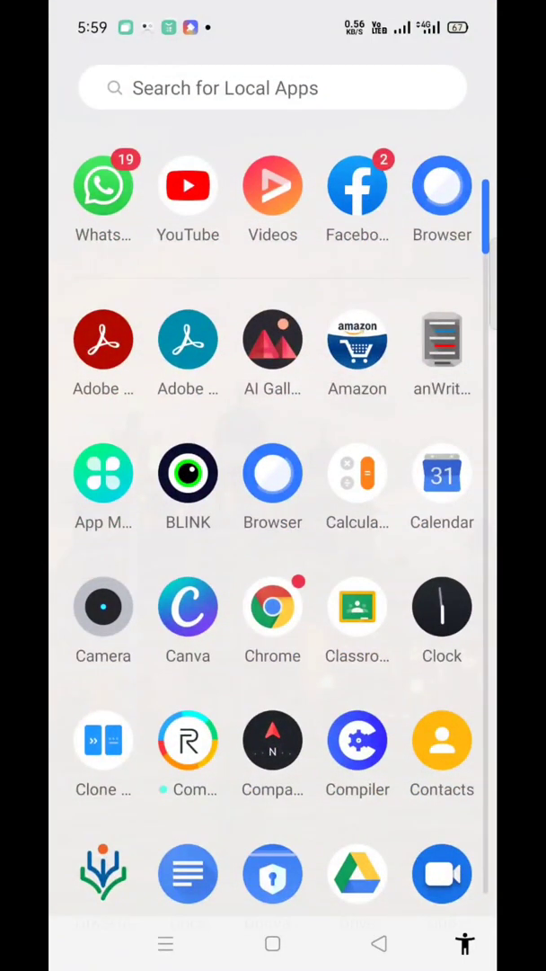
{"action": "left_click", "coordinate": [358, 741]}
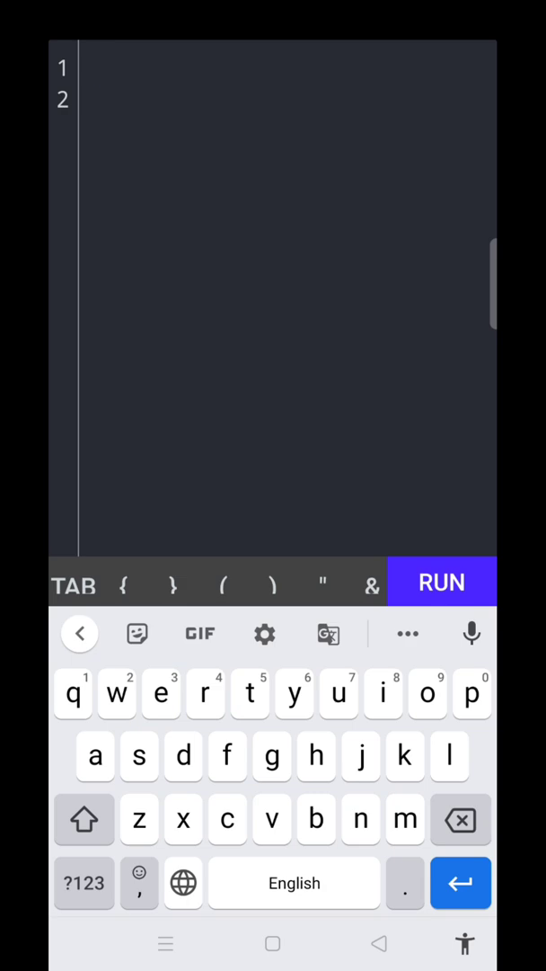
Write the #include <stdio.h> line and start the second line.
{"action": "left_click", "coordinate": [99, 69]}
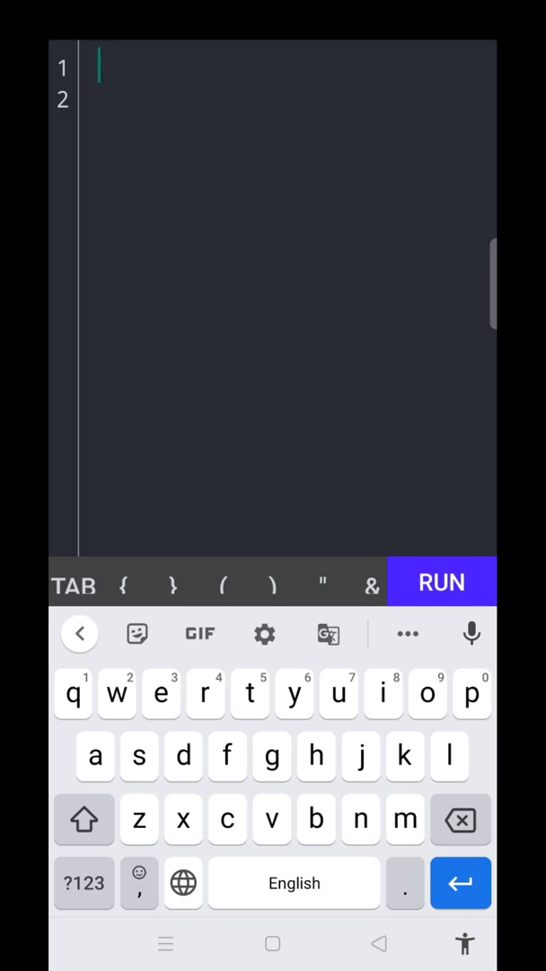
{"action": "type", "text": "#include"}
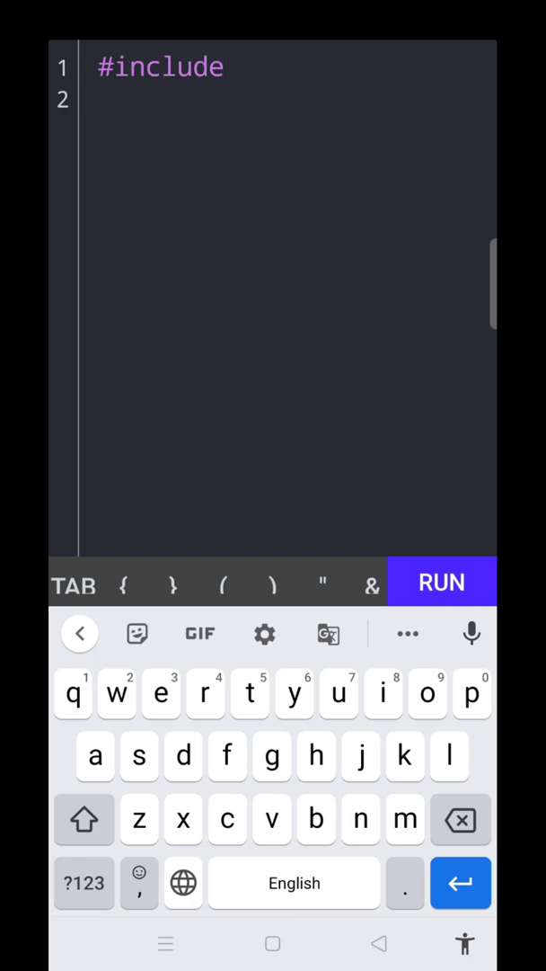
{"action": "type", "text": "<stdio.h"}
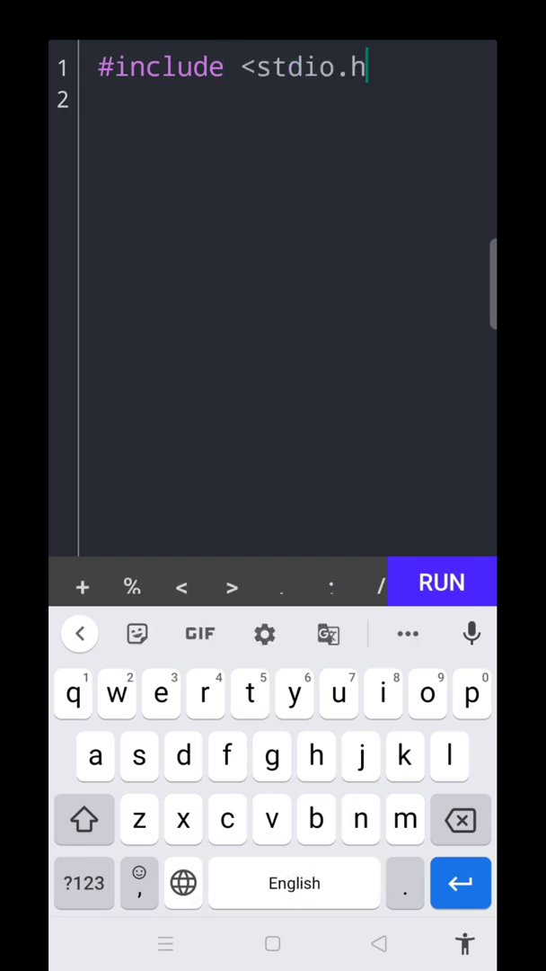
{"action": "left_click", "coordinate": [232, 587]}
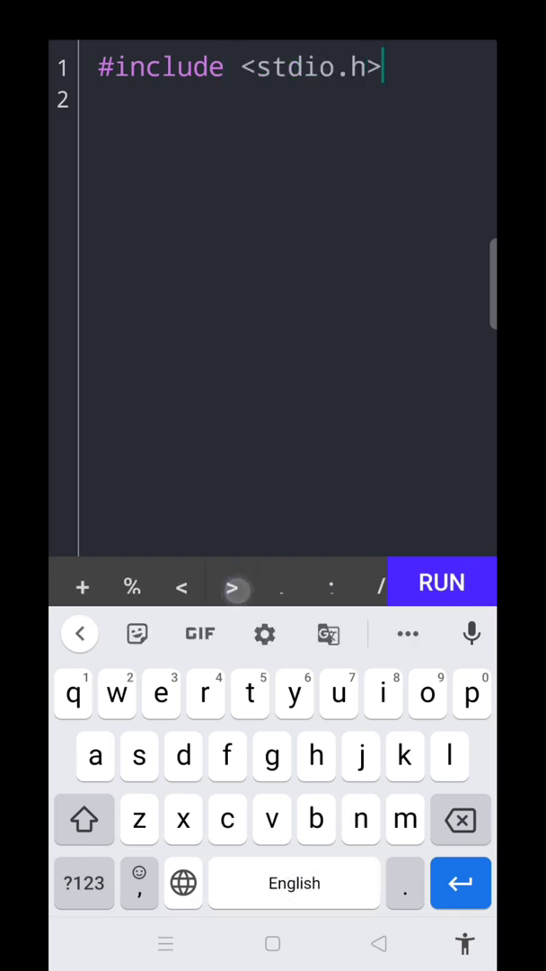
{"action": "left_click", "coordinate": [79, 633]}
{"action": "type", "text": "v"}
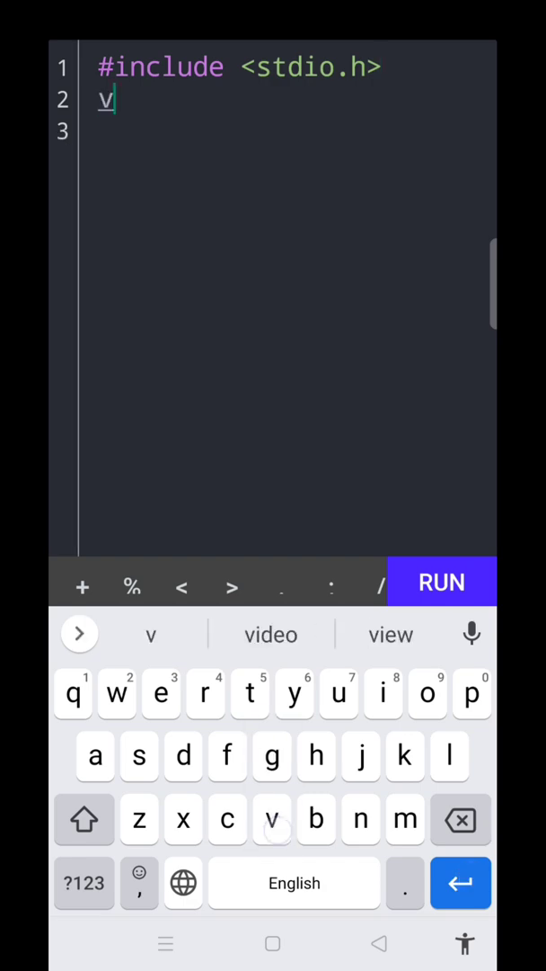
Add void main() with an opening brace and declare int side,area;.
{"action": "type", "text": "oid main()"}
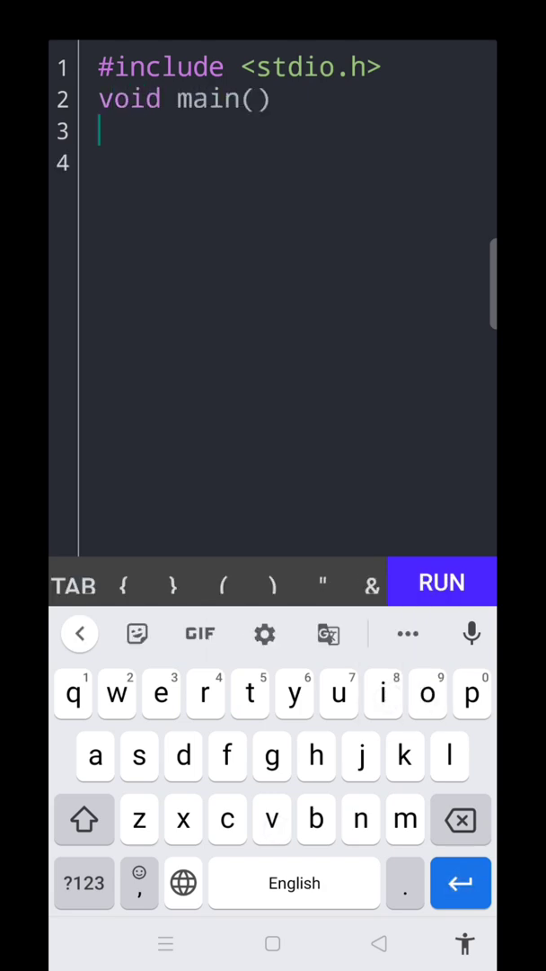
{"action": "left_click", "coordinate": [124, 582]}
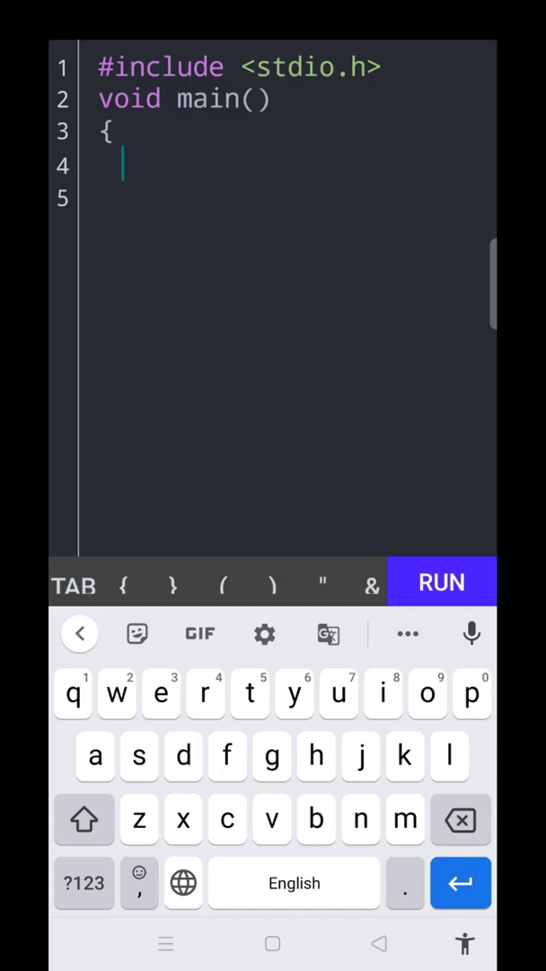
{"action": "type", "text": "int side,"}
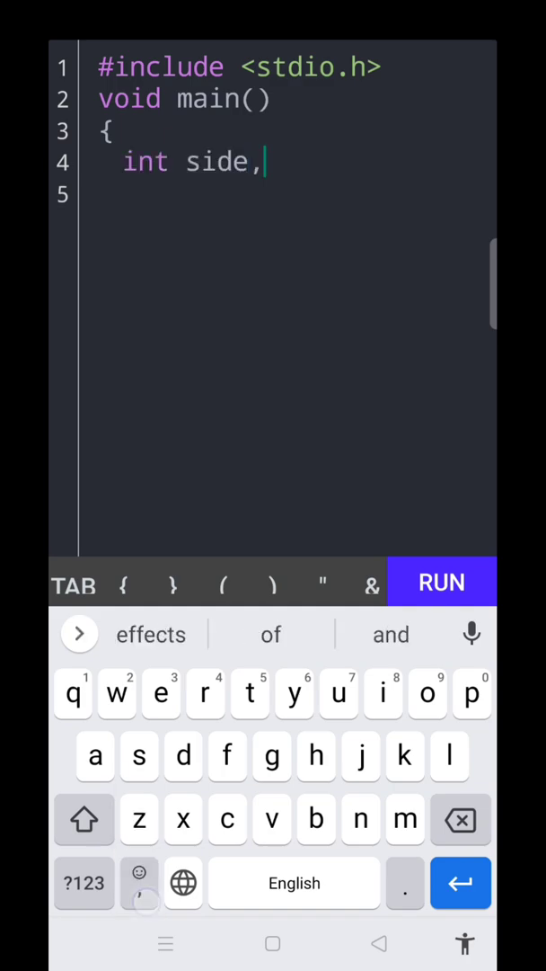
{"action": "type", "text": "area"}
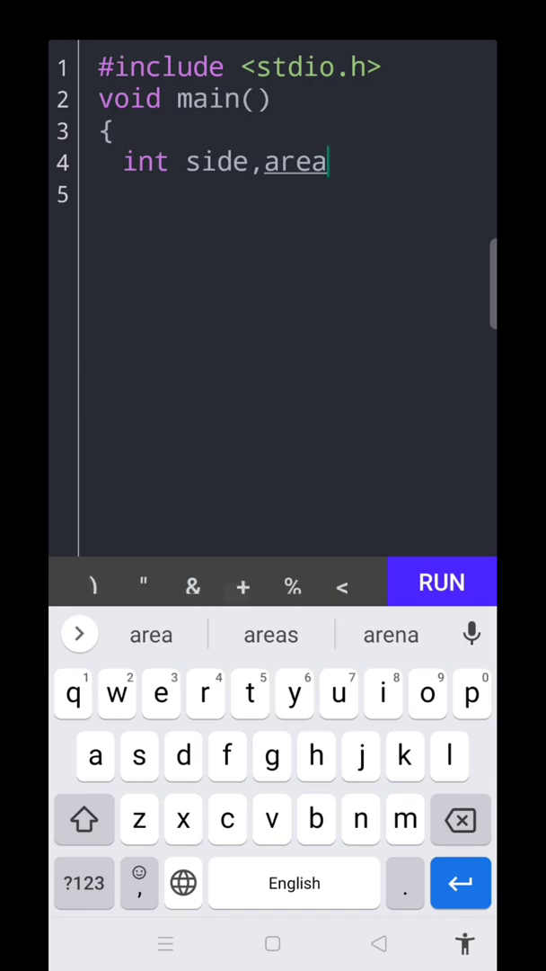
{"action": "type", "text": ";"}
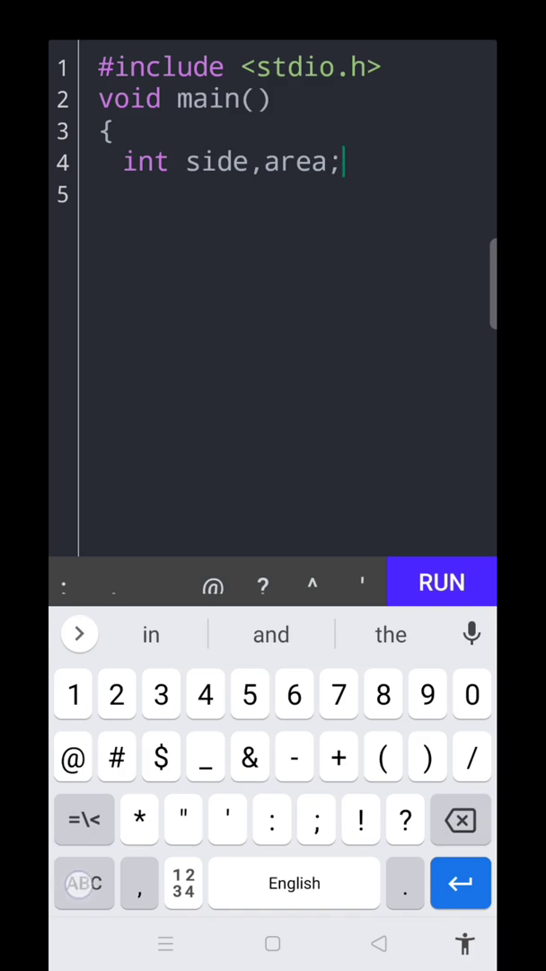
Add a printf prompt 'Enter the length of side' and start a new line.
{"action": "type", "text": "printf(Enter the length of side"}
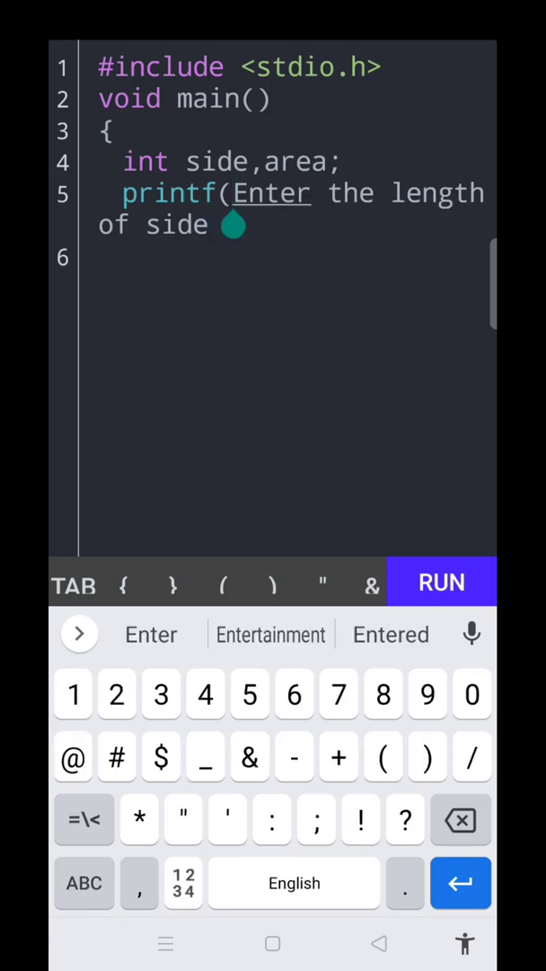
{"action": "type", "text": "'"}
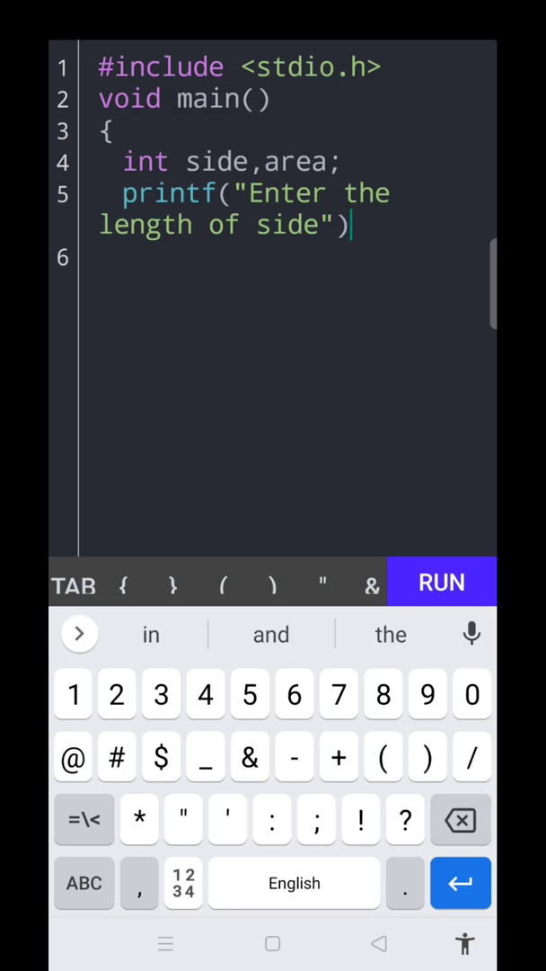
{"action": "type", "text": ";"}
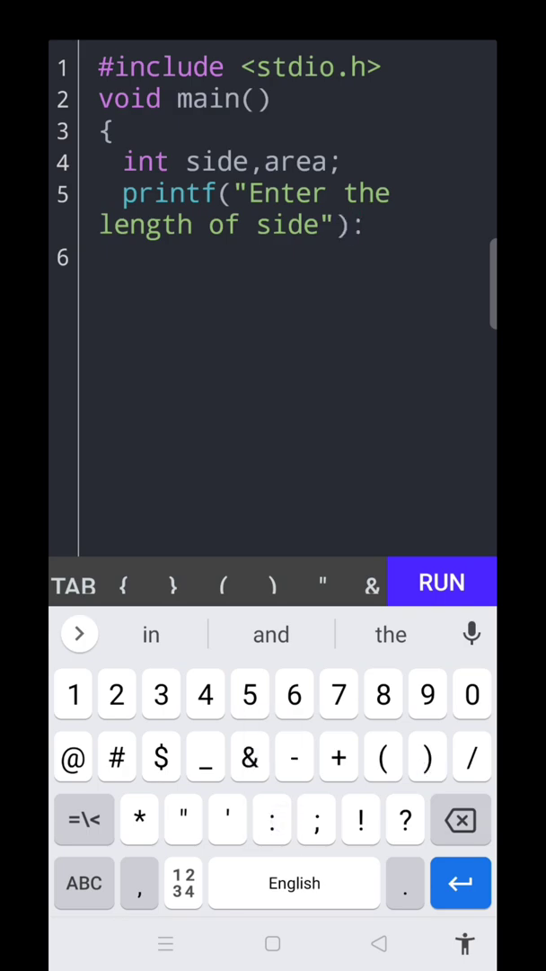
{"action": "key", "text": "Enter"}
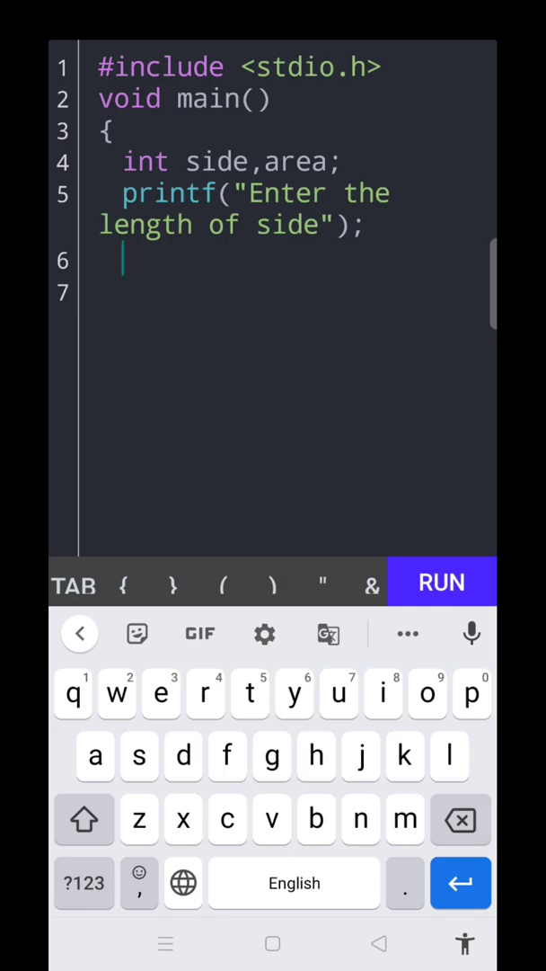
Add a scanf statement reading an integer into side.
{"action": "type", "text": "scanf"}
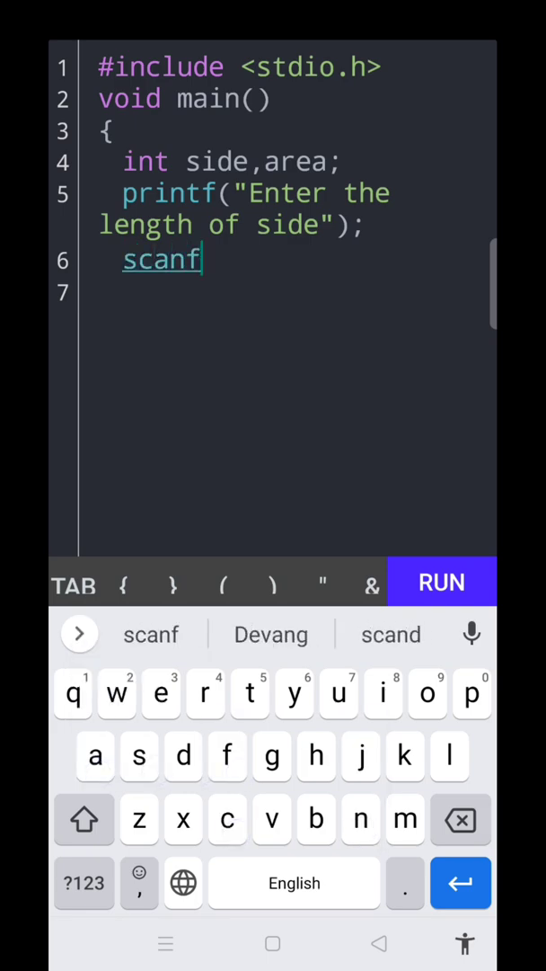
{"action": "left_click", "coordinate": [222, 584]}
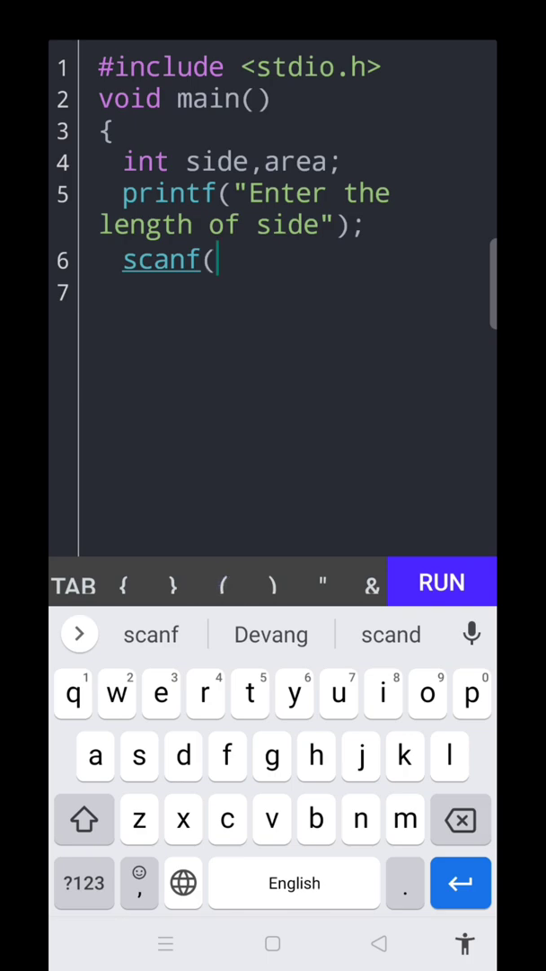
{"action": "left_click", "coordinate": [320, 581]}
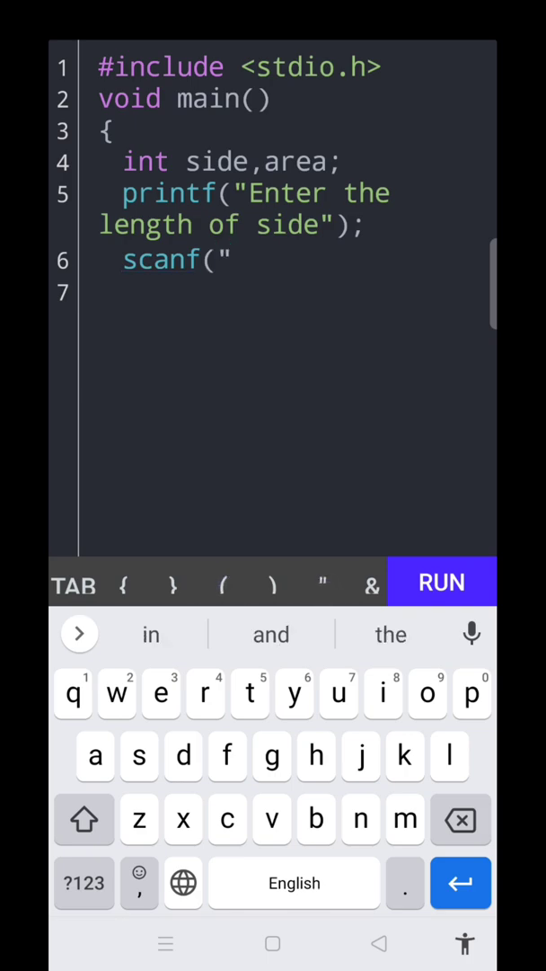
{"action": "left_click", "coordinate": [82, 882]}
{"action": "type", "text": "%d\",& s"}
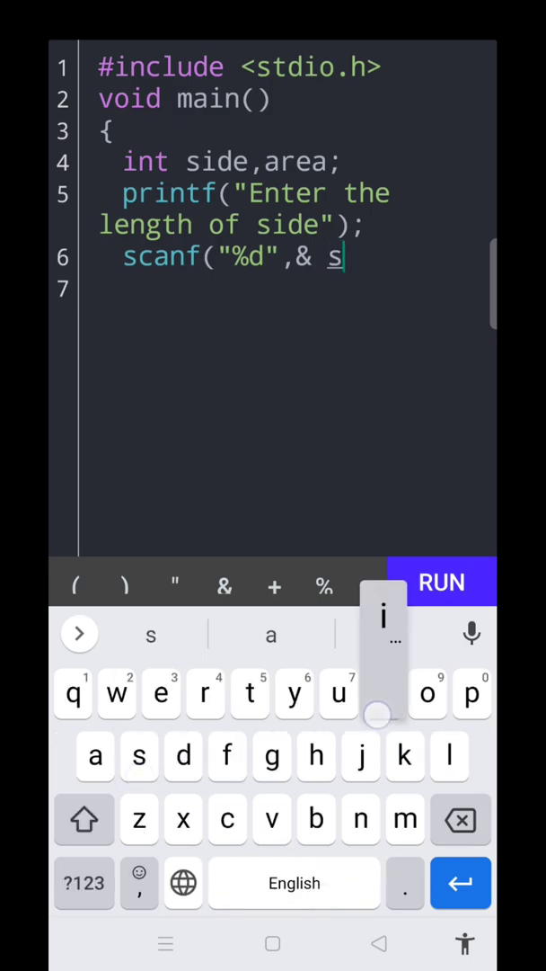
{"action": "type", "text": "ide"}
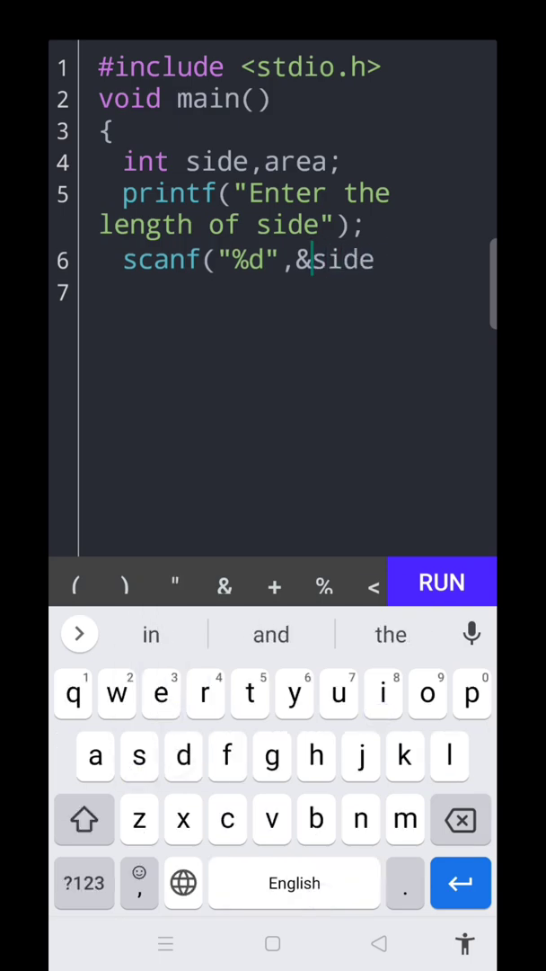
{"action": "left_click", "coordinate": [126, 582]}
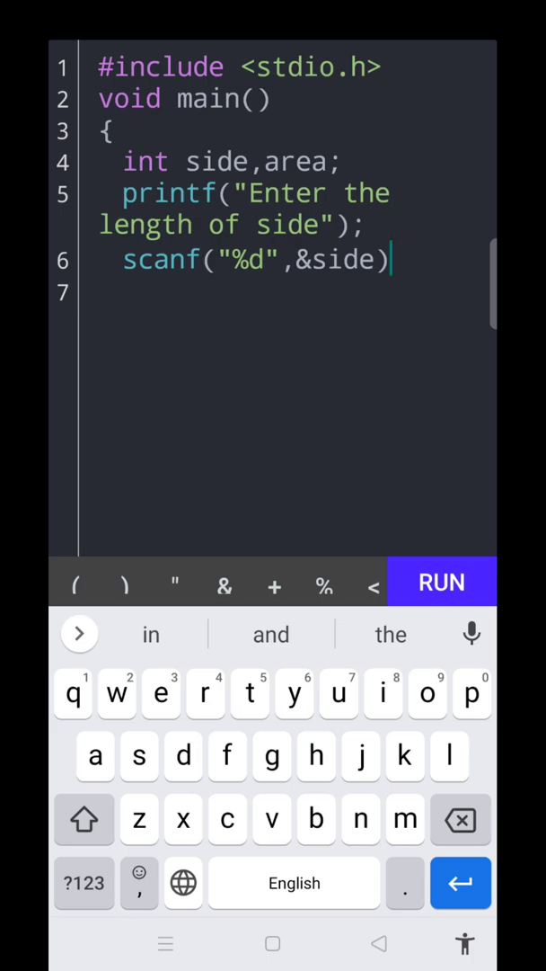
{"action": "type", "text": ";"}
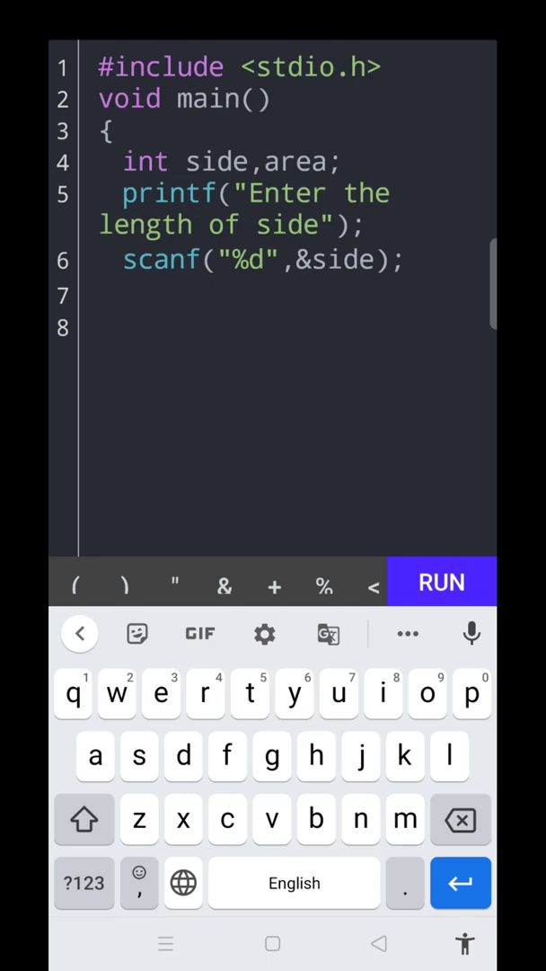
Write the statement area=side*side.
{"action": "type", "text": "area"}
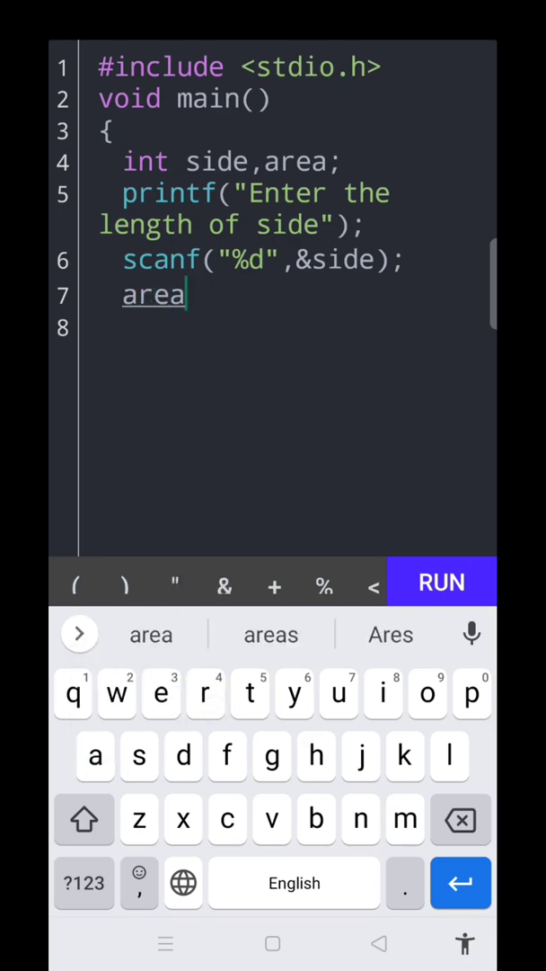
{"action": "type", "text": "="}
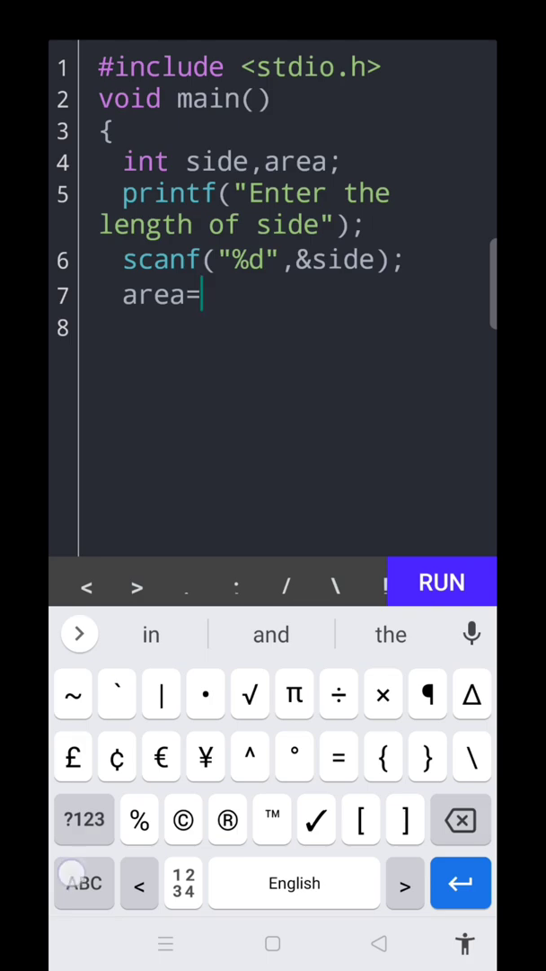
{"action": "type", "text": "side"}
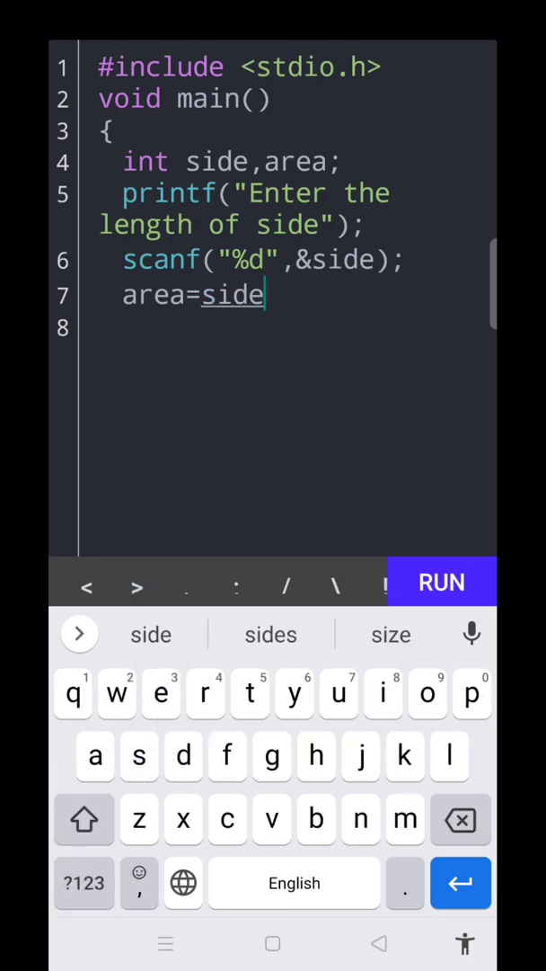
{"action": "type", "text": "*side;"}
{"action": "left_click", "coordinate": [295, 329]}
{"action": "type", "text": "p"}
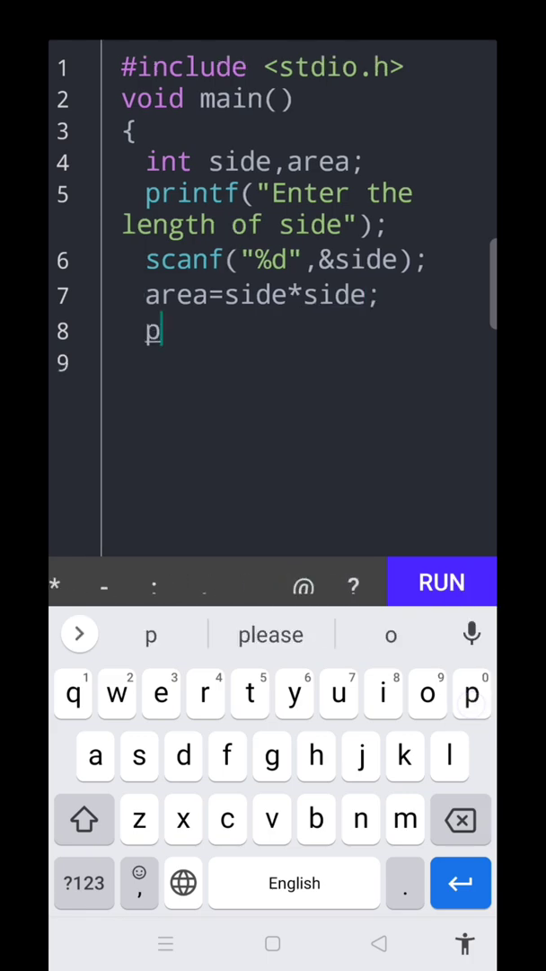
Write printf with the message 'Area of square %d' and area, then close main.
{"action": "type", "text": "rintf"}
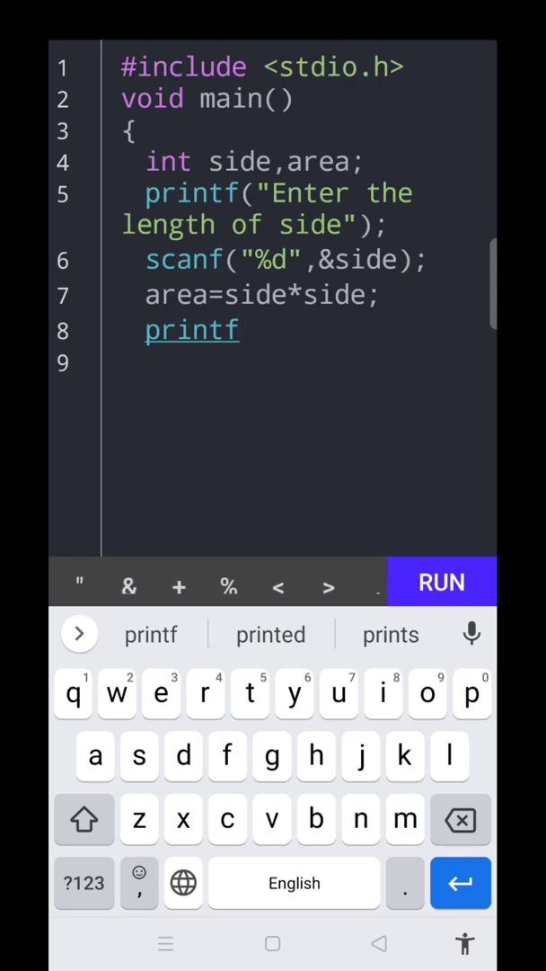
{"action": "type", "text": "(\"Area of s"}
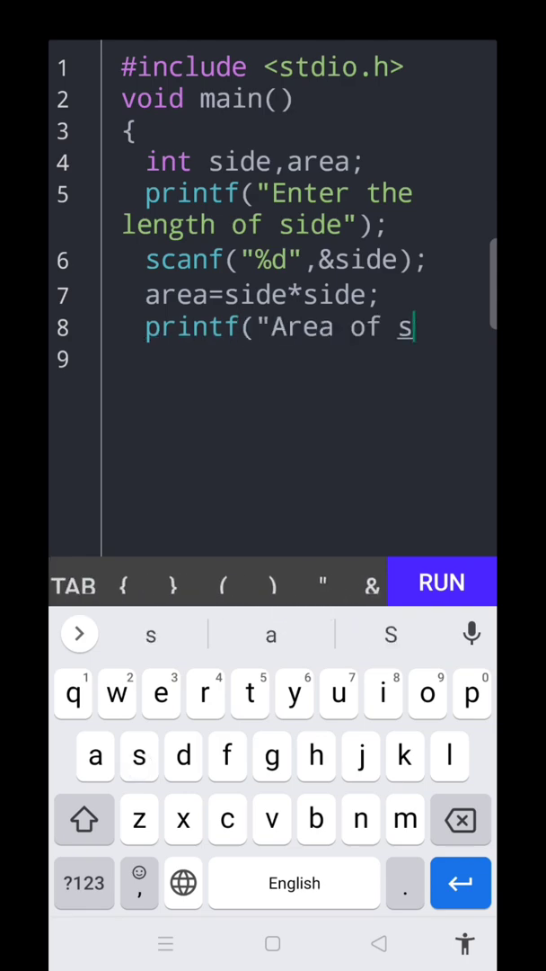
{"action": "type", "text": "quare"}
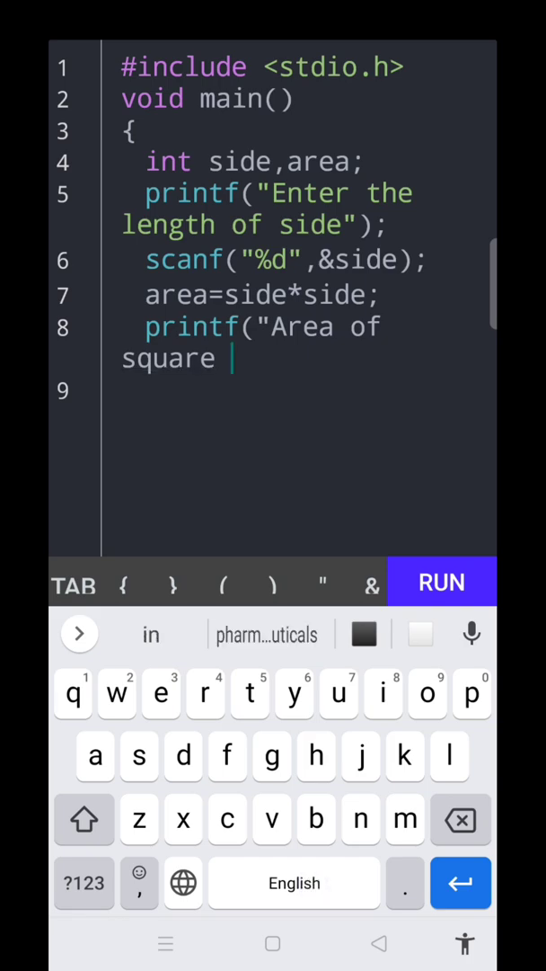
{"action": "type", "text": "%d\","}
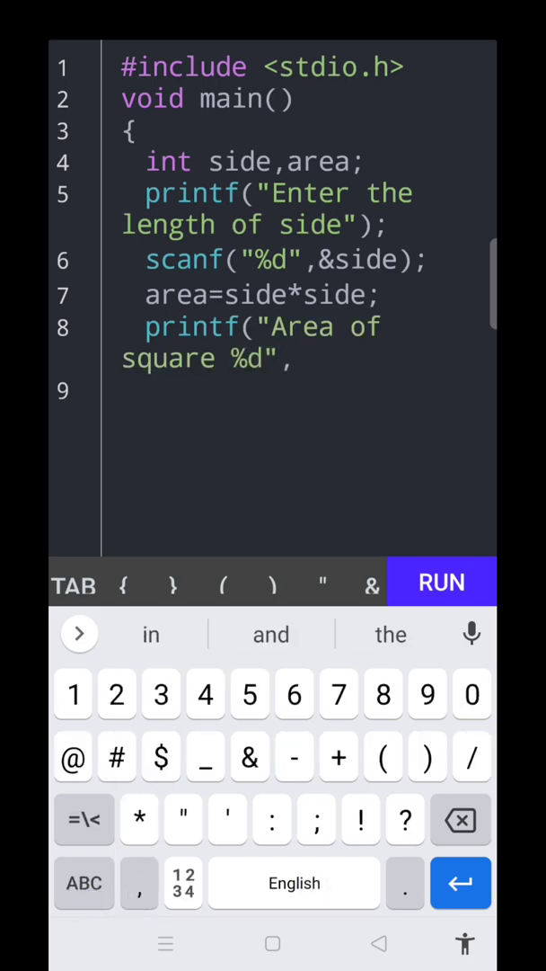
{"action": "type", "text": "area);"}
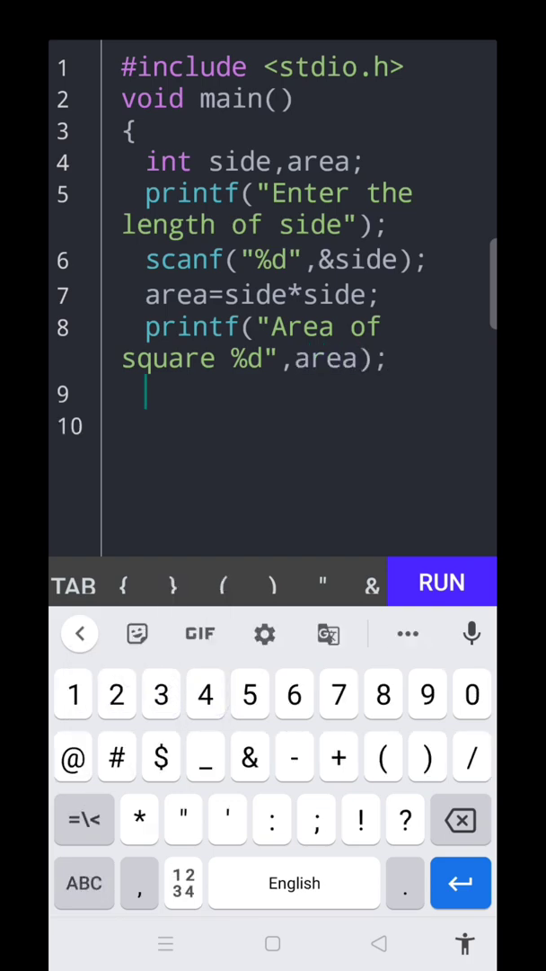
{"action": "type", "text": "}"}
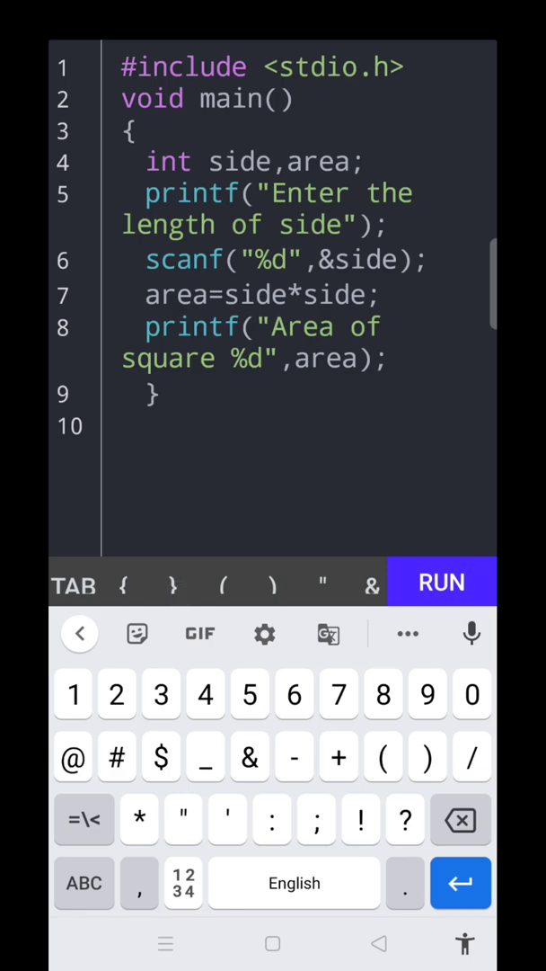
{"action": "left_click", "coordinate": [121, 427]}
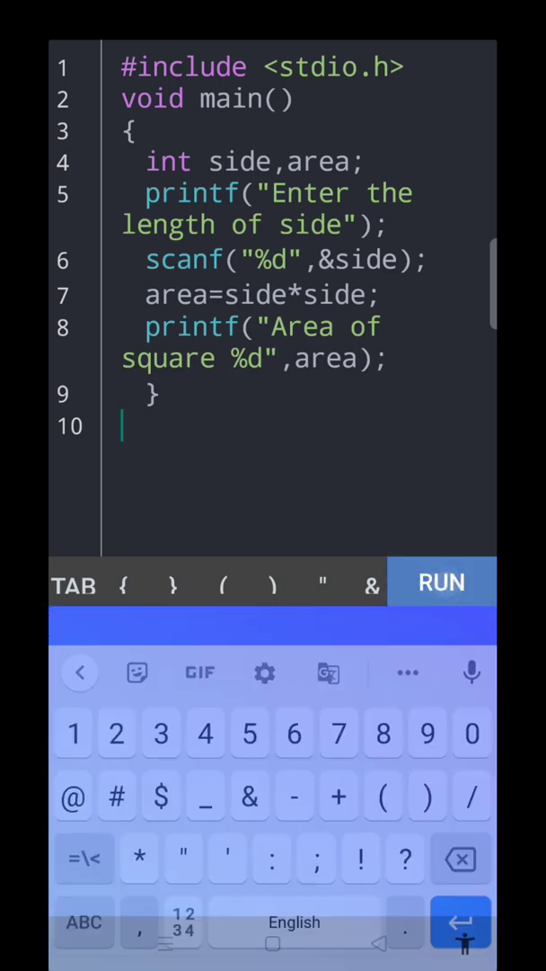
Run the program with input 5 and view the output Area of square 25.
{"action": "left_click", "coordinate": [442, 582]}
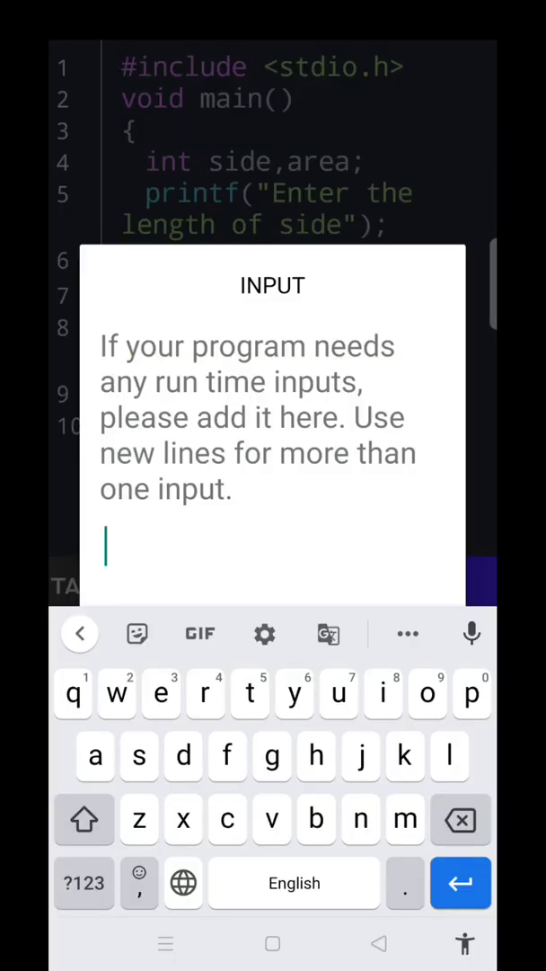
{"action": "left_click", "coordinate": [83, 883]}
{"action": "type", "text": "5"}
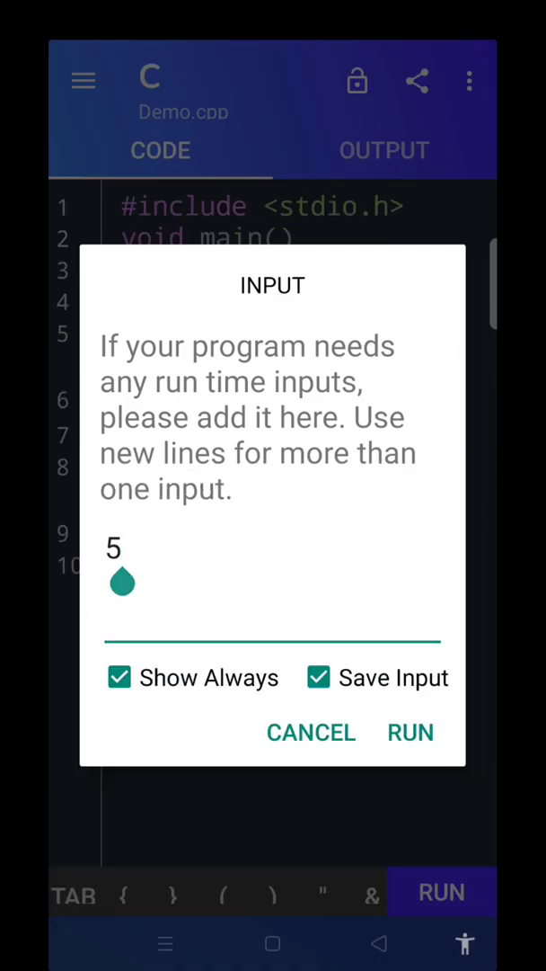
{"action": "left_click", "coordinate": [411, 732]}
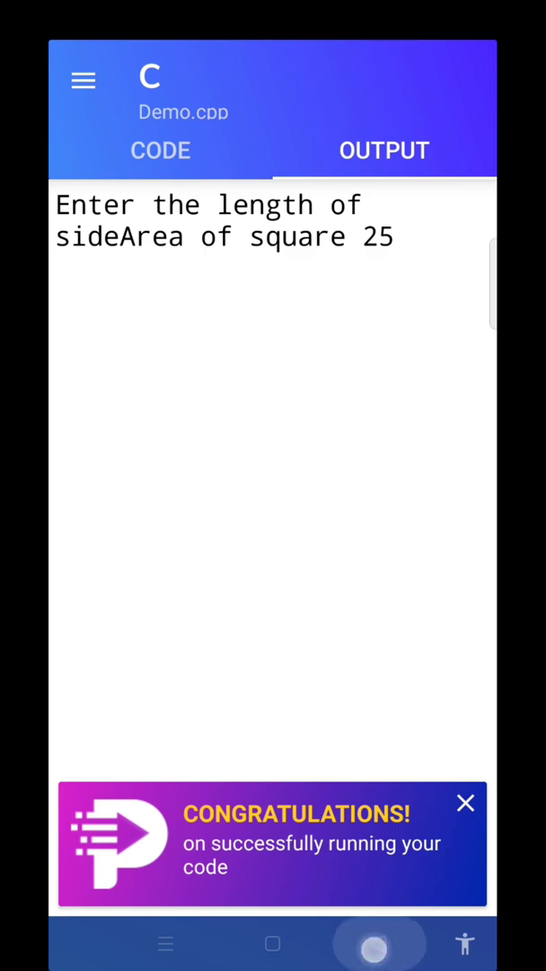
Return to the code and run the program again with input 25.
{"action": "left_click", "coordinate": [161, 150]}
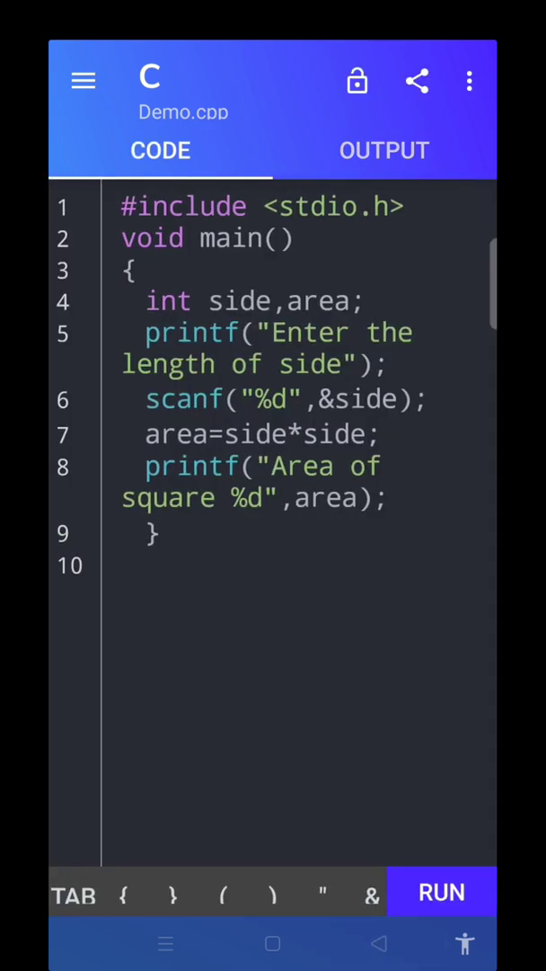
{"action": "left_click", "coordinate": [441, 891]}
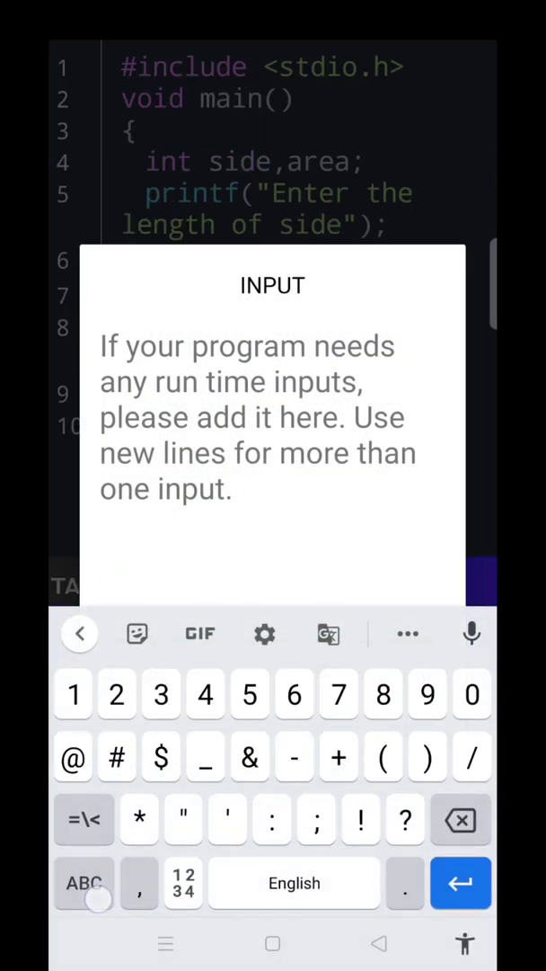
{"action": "type", "text": "25"}
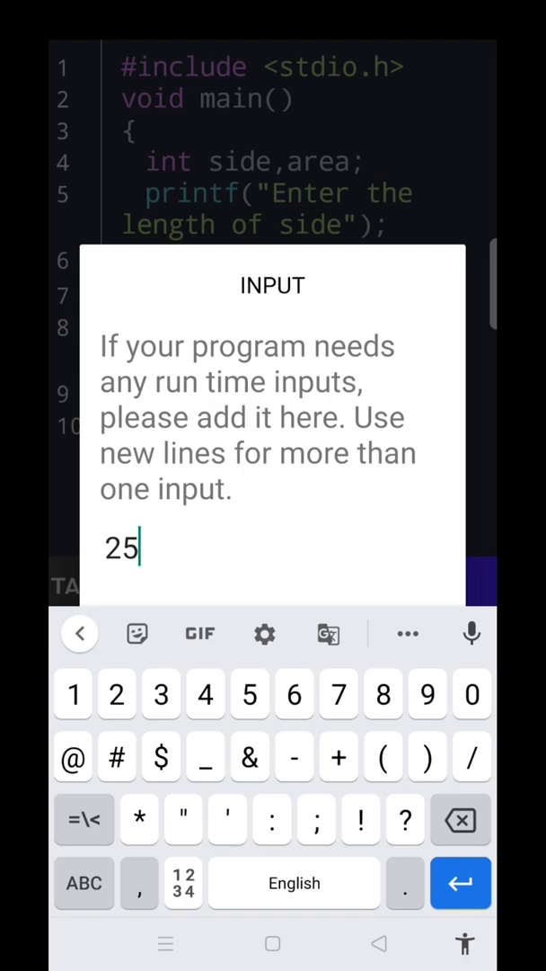
{"action": "left_click", "coordinate": [461, 883]}
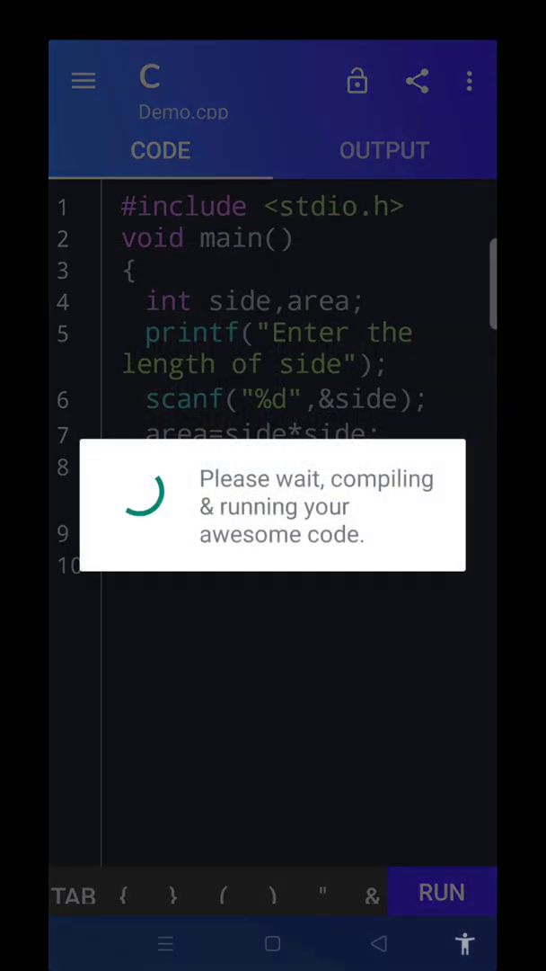